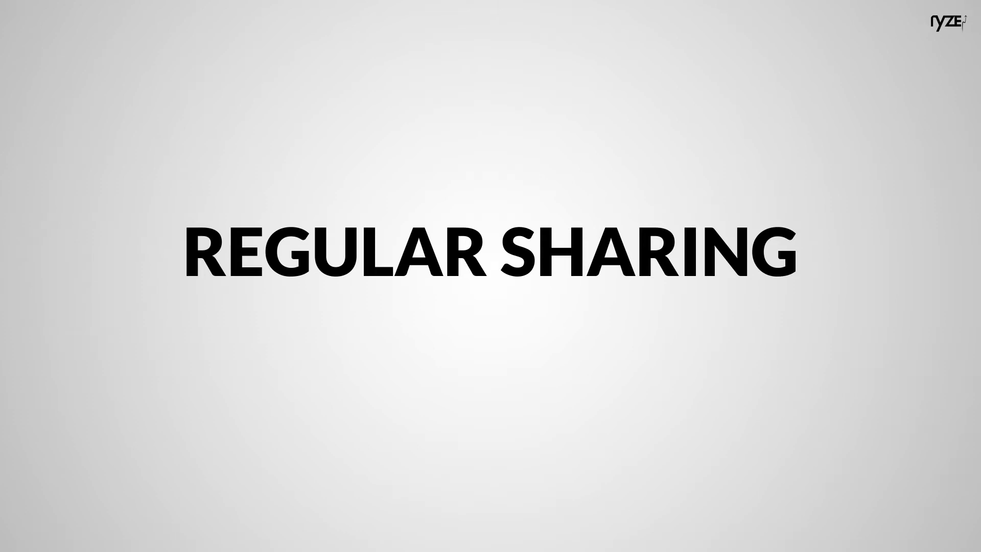
key(Right)
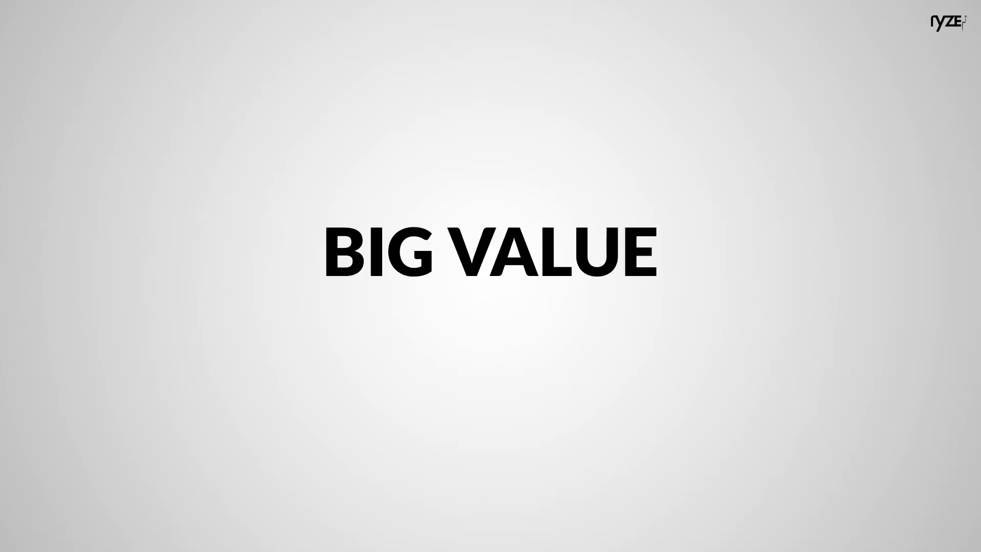